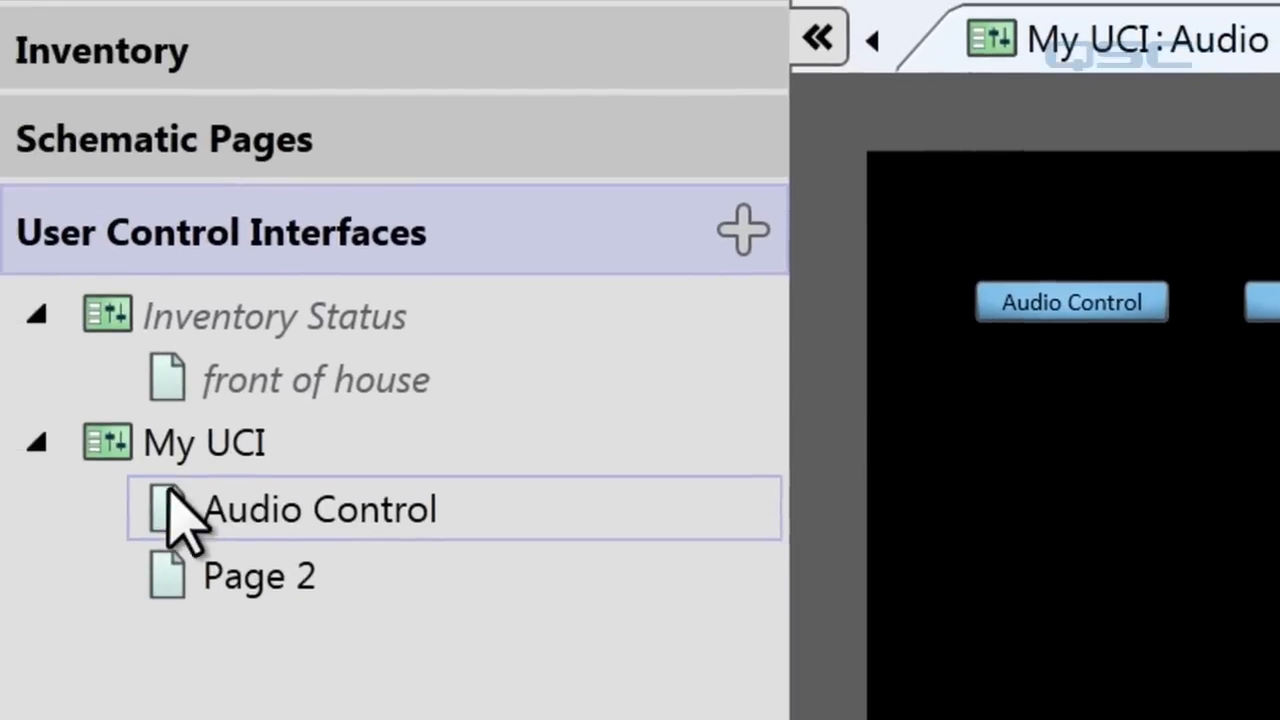
Bring up the Audio Control page of My UCI
{"action": "left_click", "coordinate": [164, 140]}
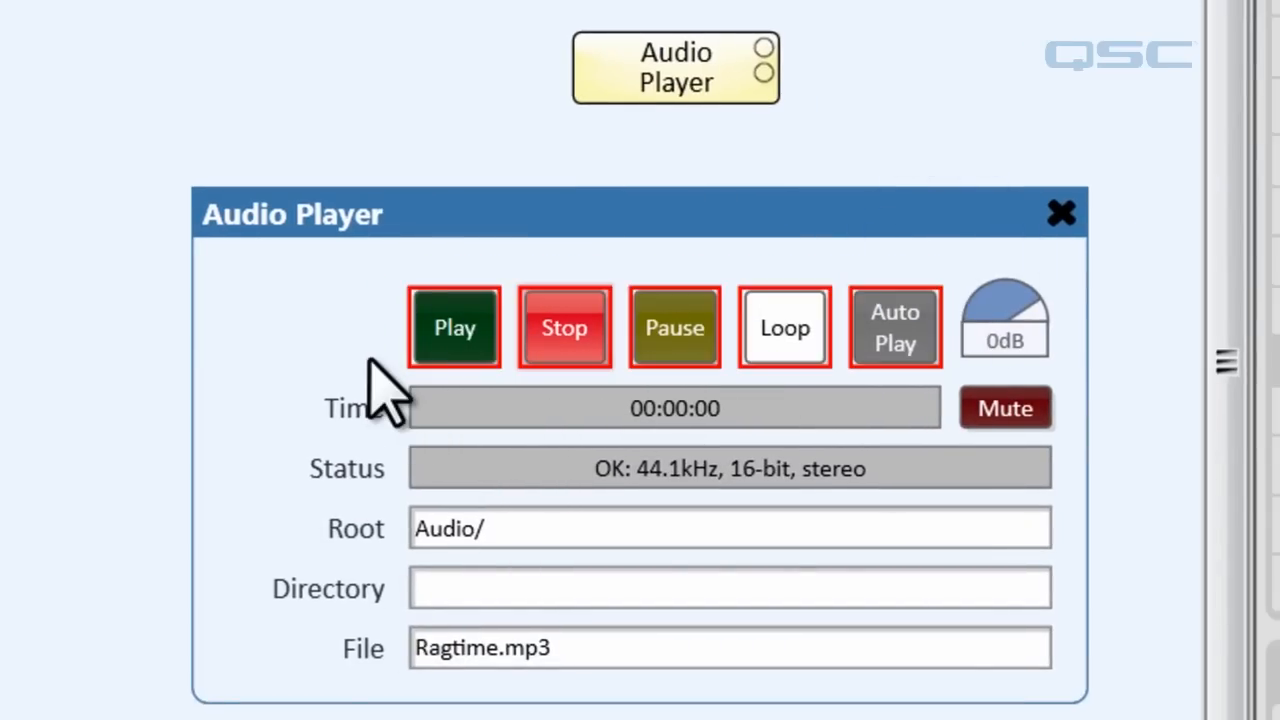
{"action": "mouse_move", "coordinate": [674, 328]}
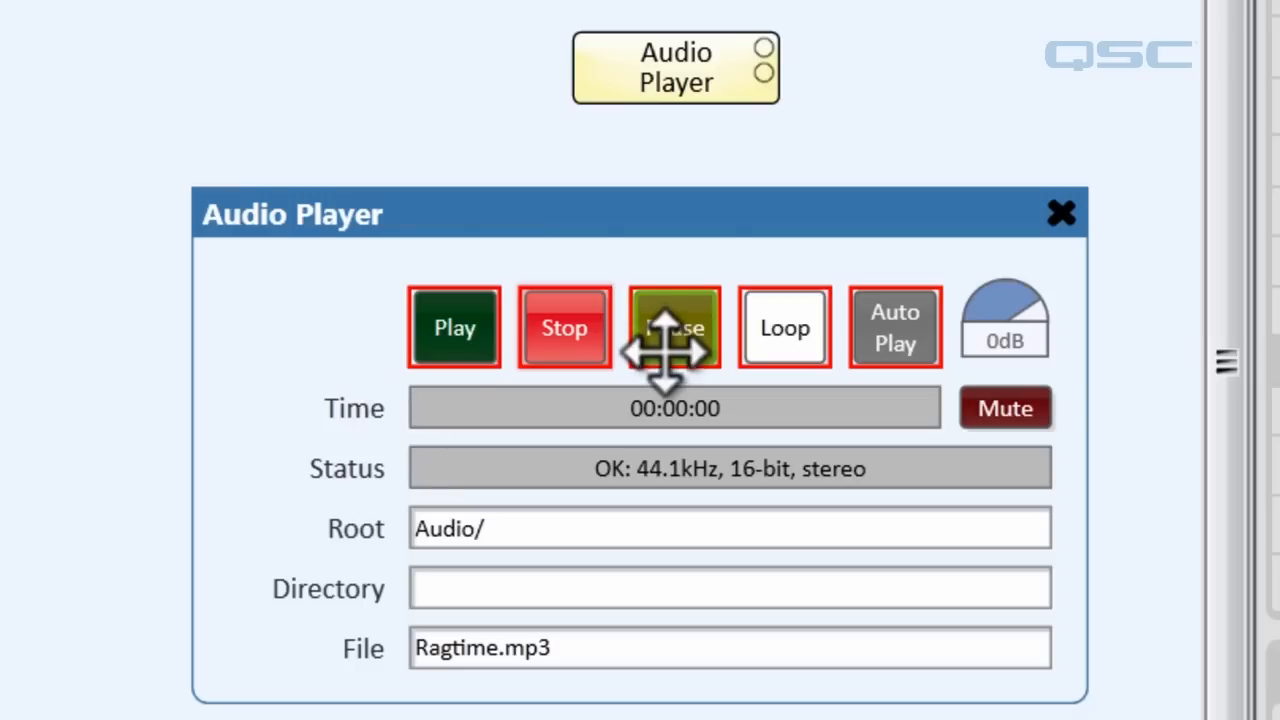
{"action": "mouse_move", "coordinate": [640, 400]}
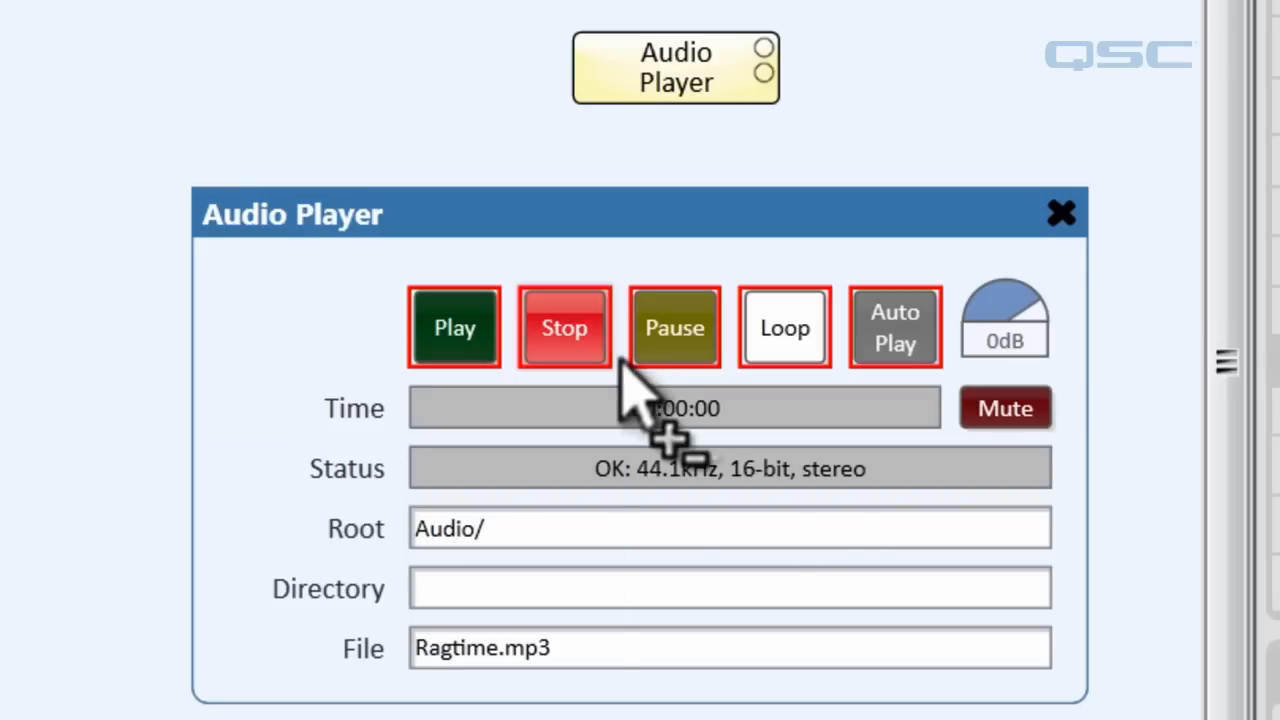
Paste the copied Play, Stop, Pause, Loop and Auto Play buttons onto the Audio Control page
{"action": "key", "text": "ctrl+c"}
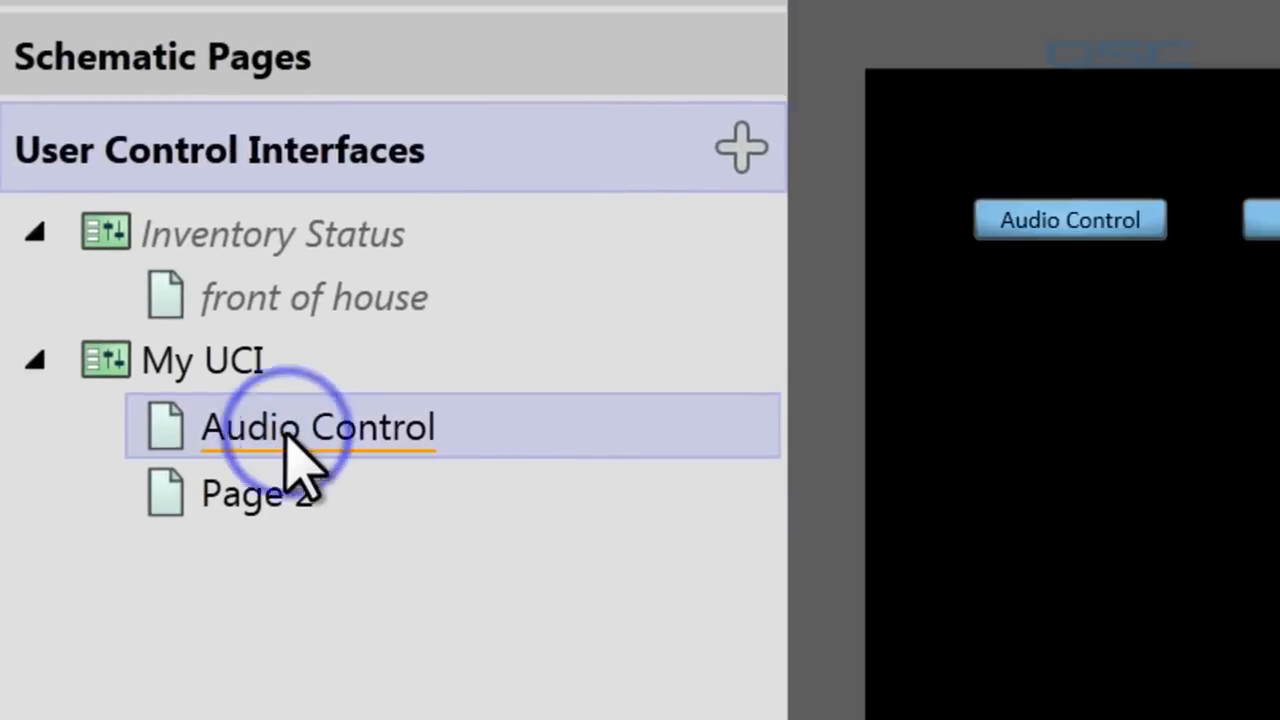
{"action": "key", "text": "ctrl+v"}
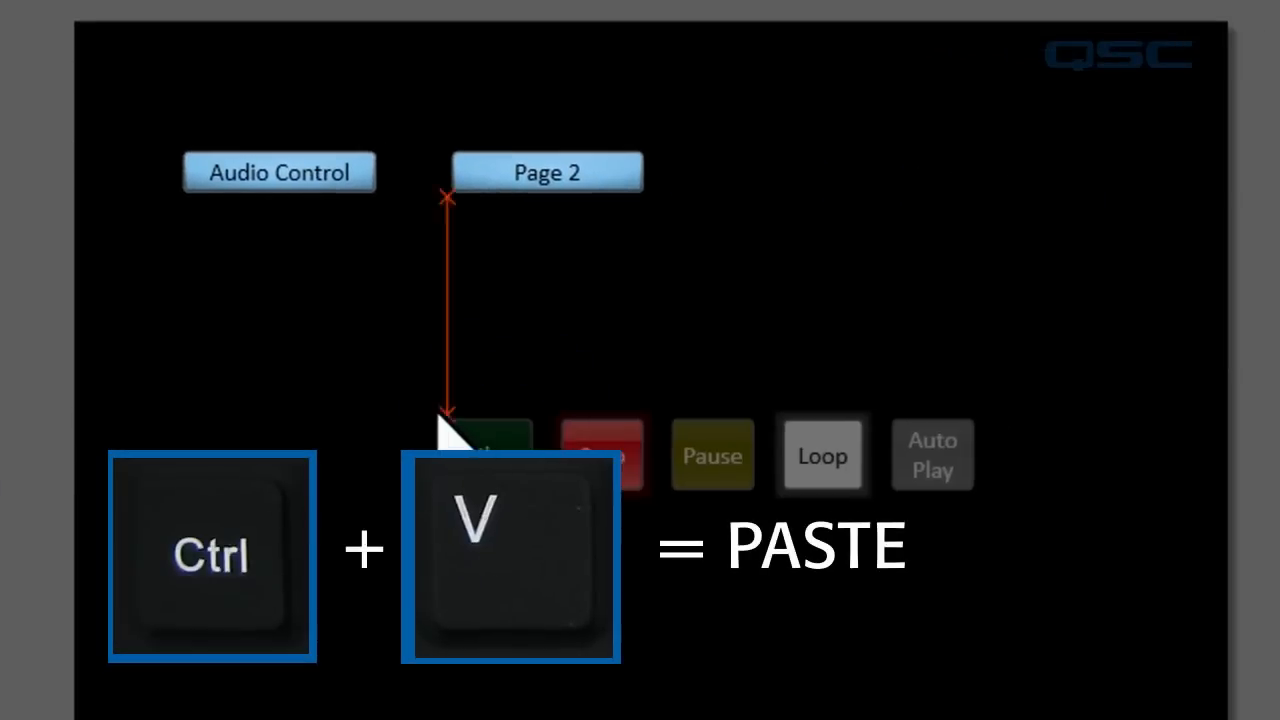
{"action": "key", "text": "ctrl+v"}
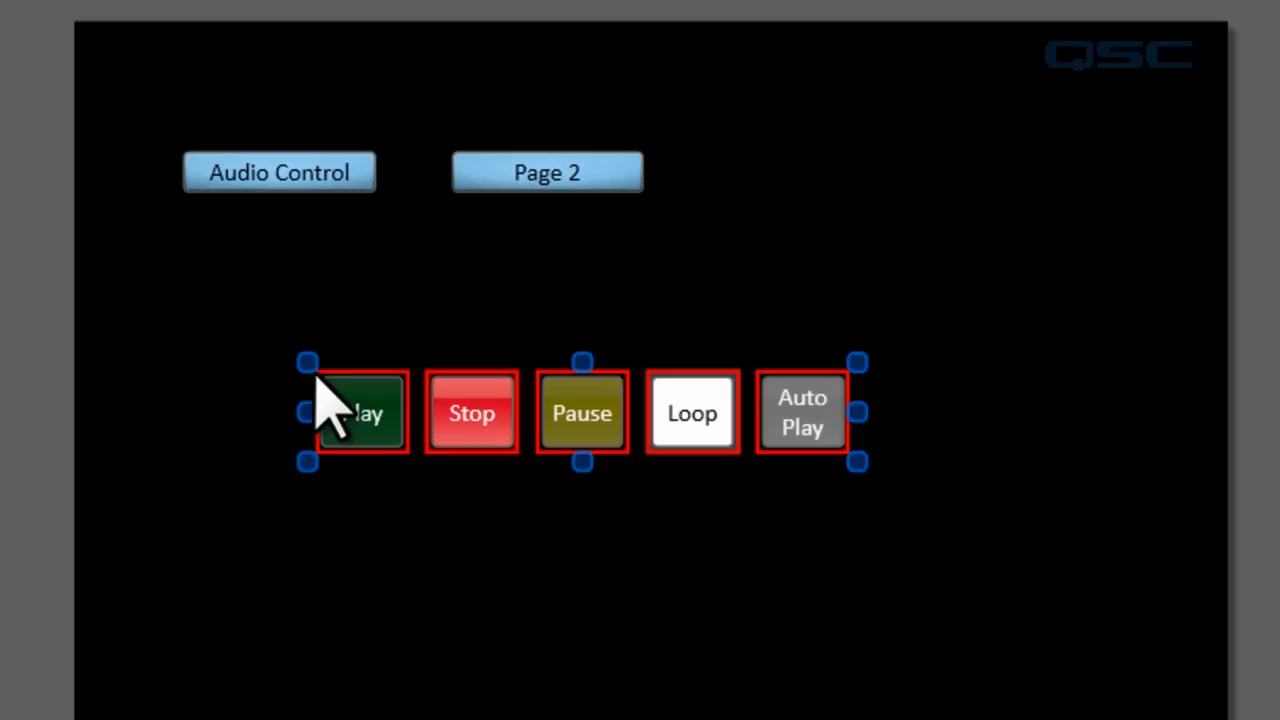
{"action": "mouse_move", "coordinate": [336, 396]}
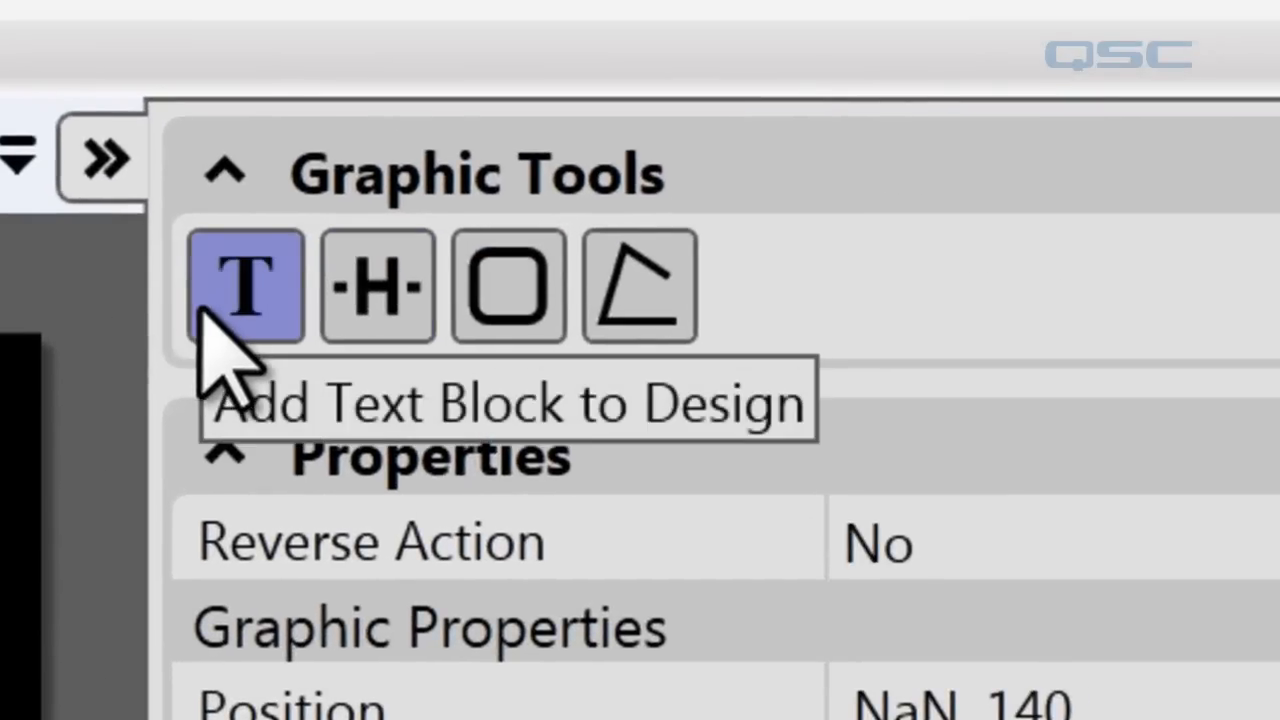
{"action": "mouse_move", "coordinate": [256, 360]}
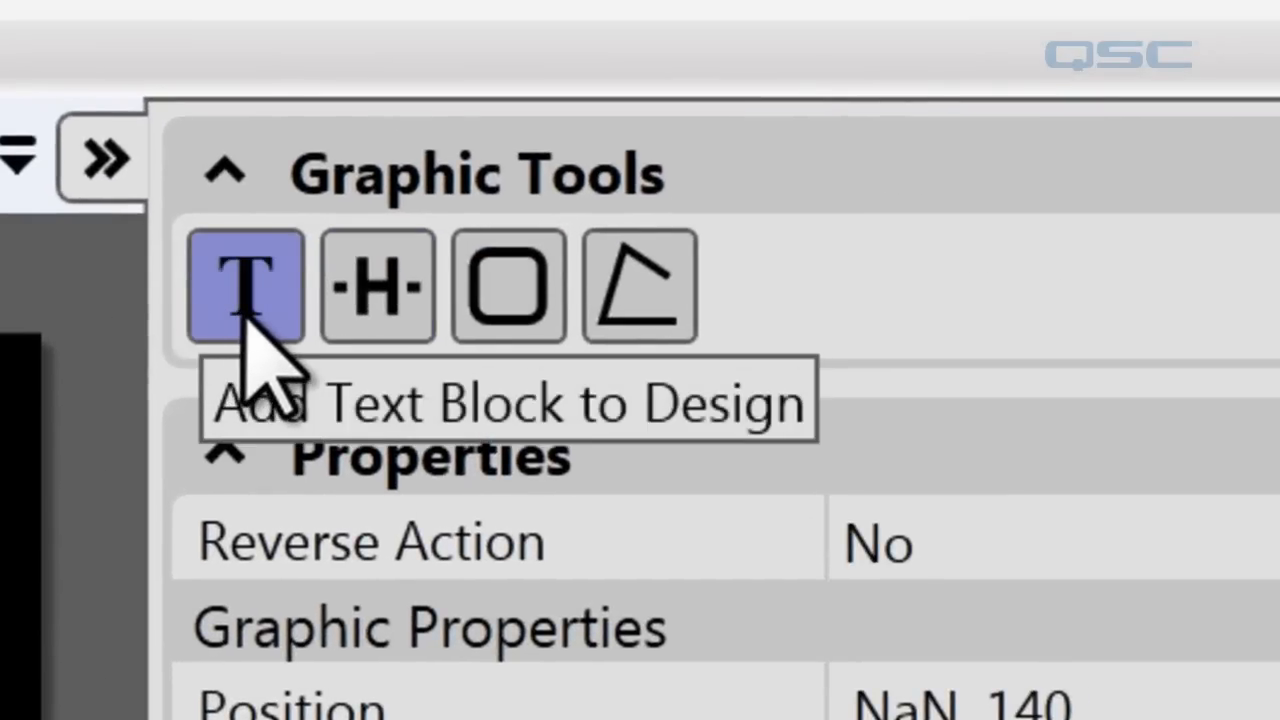
{"action": "mouse_move", "coordinate": [376, 284]}
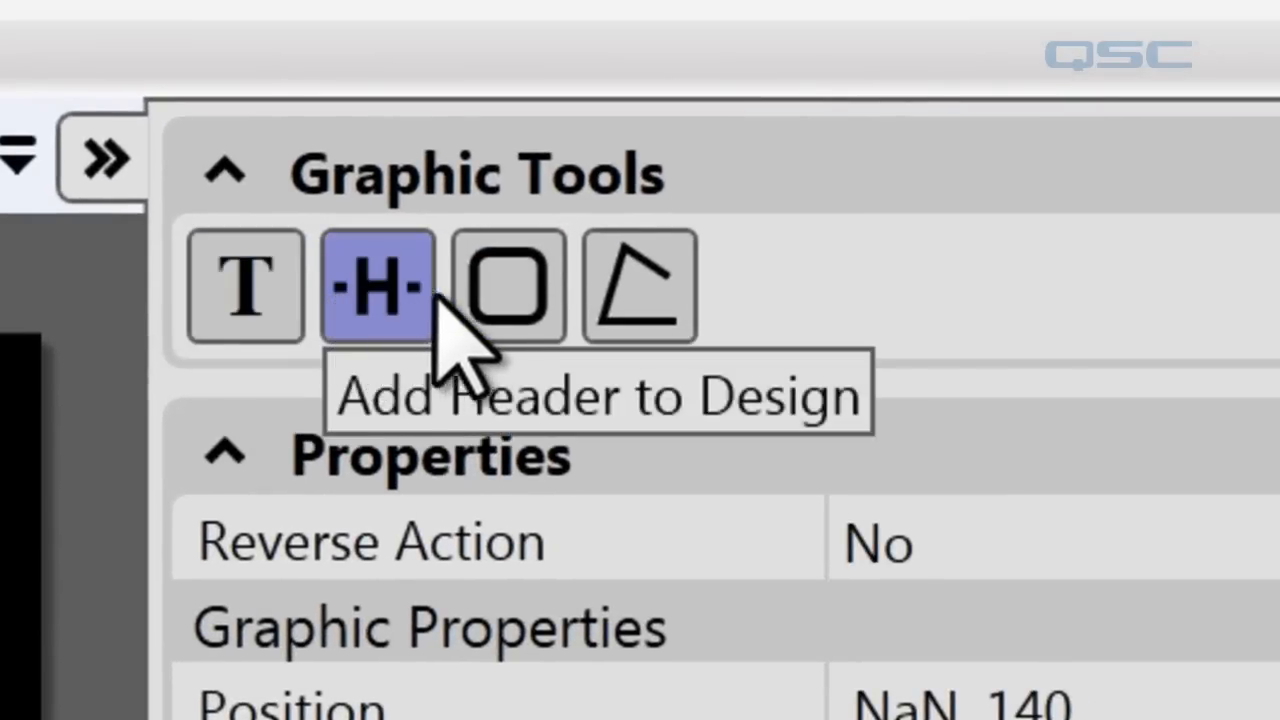
{"action": "mouse_move", "coordinate": [640, 284]}
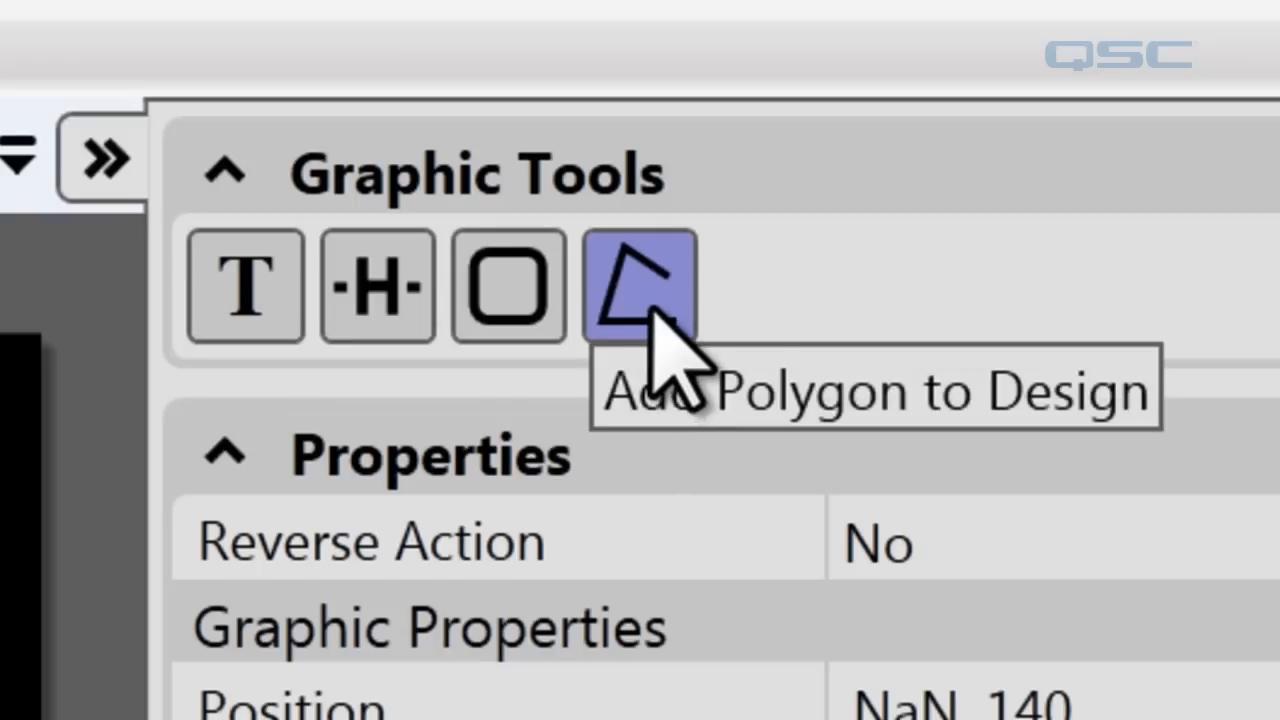
{"action": "mouse_move", "coordinate": [664, 320]}
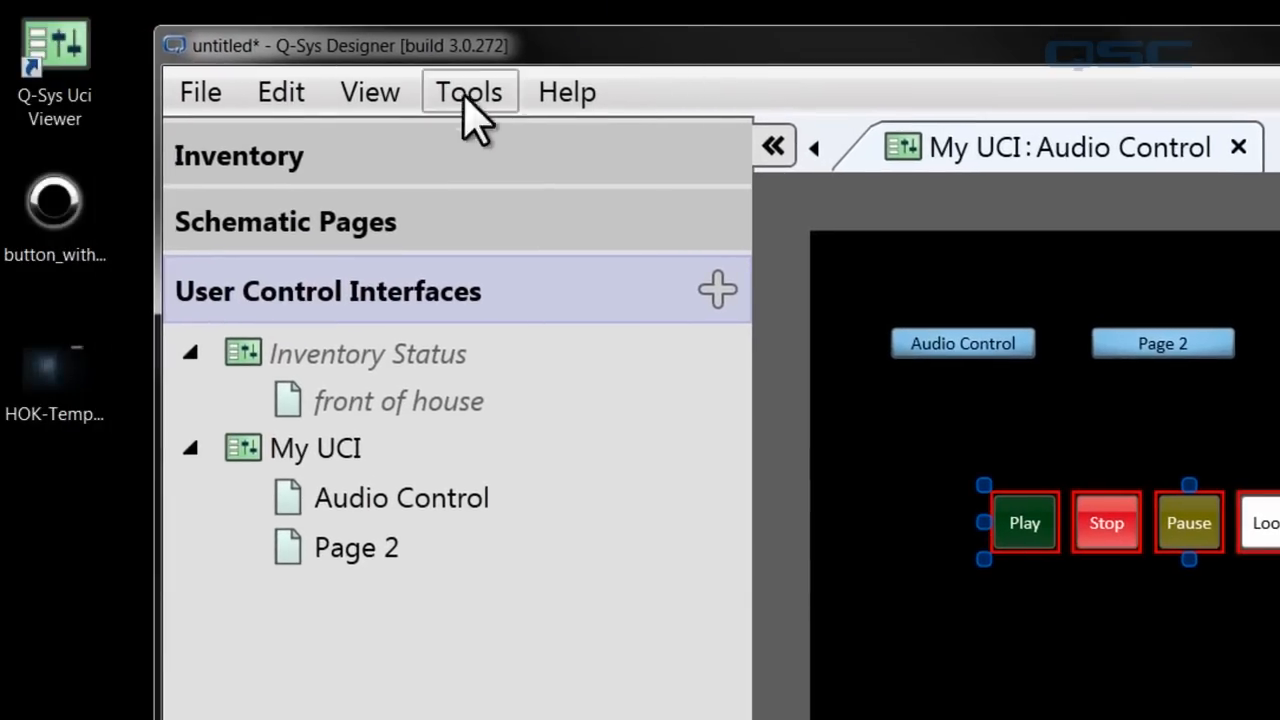
{"action": "mouse_move", "coordinate": [56, 210]}
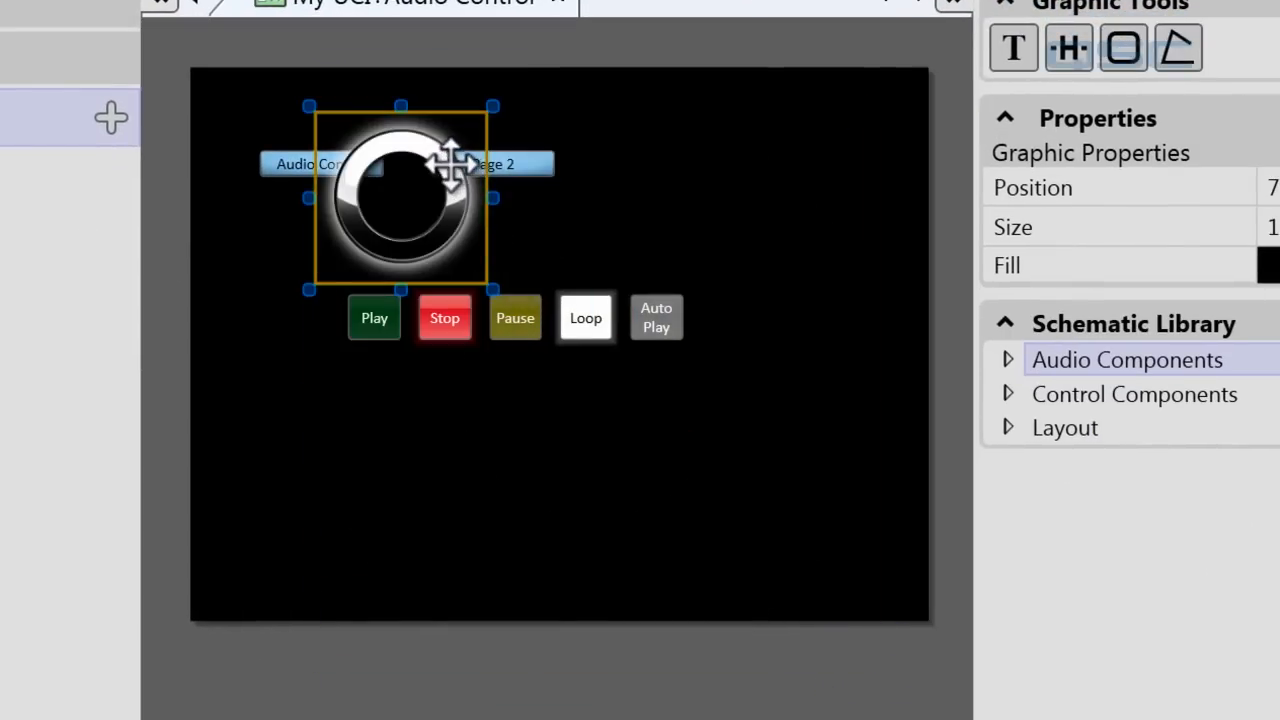
Position the round glossy button image below the transport buttons on the canvas
{"action": "left_click_drag", "start_coordinate": [400, 196], "coordinate": [316, 460]}
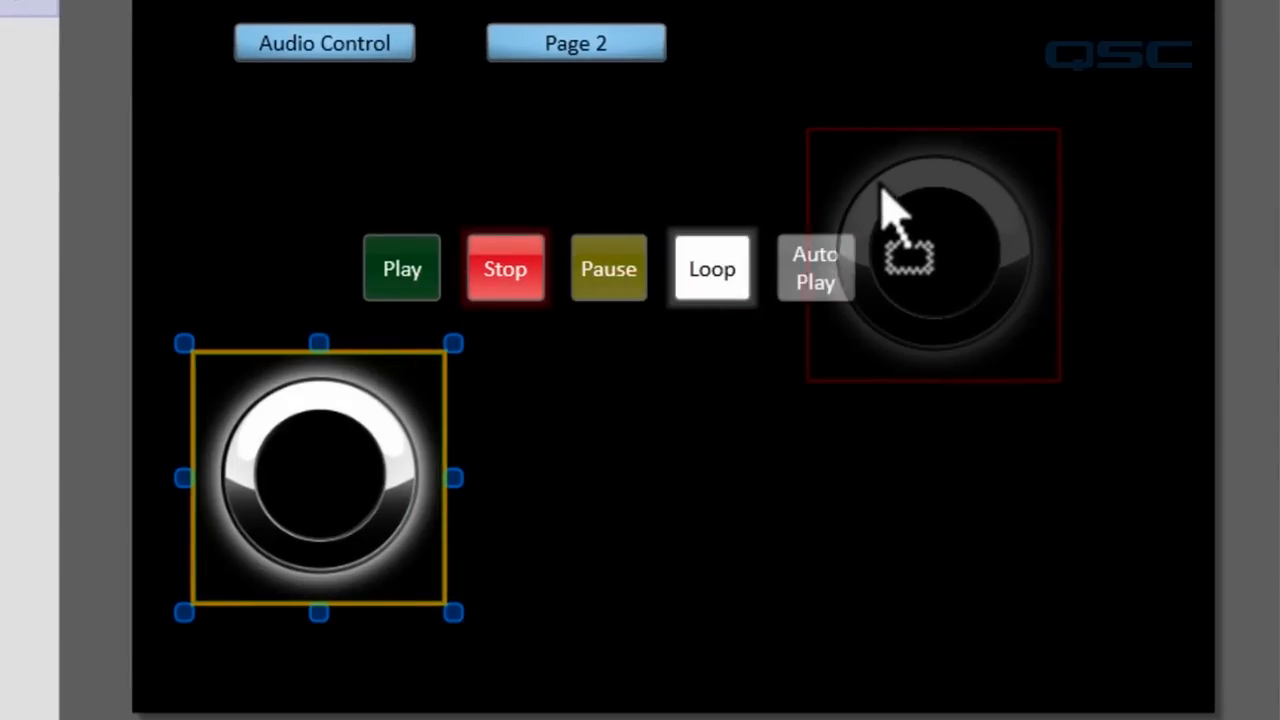
{"action": "left_click_drag", "start_coordinate": [930, 250], "coordinate": [410, 270]}
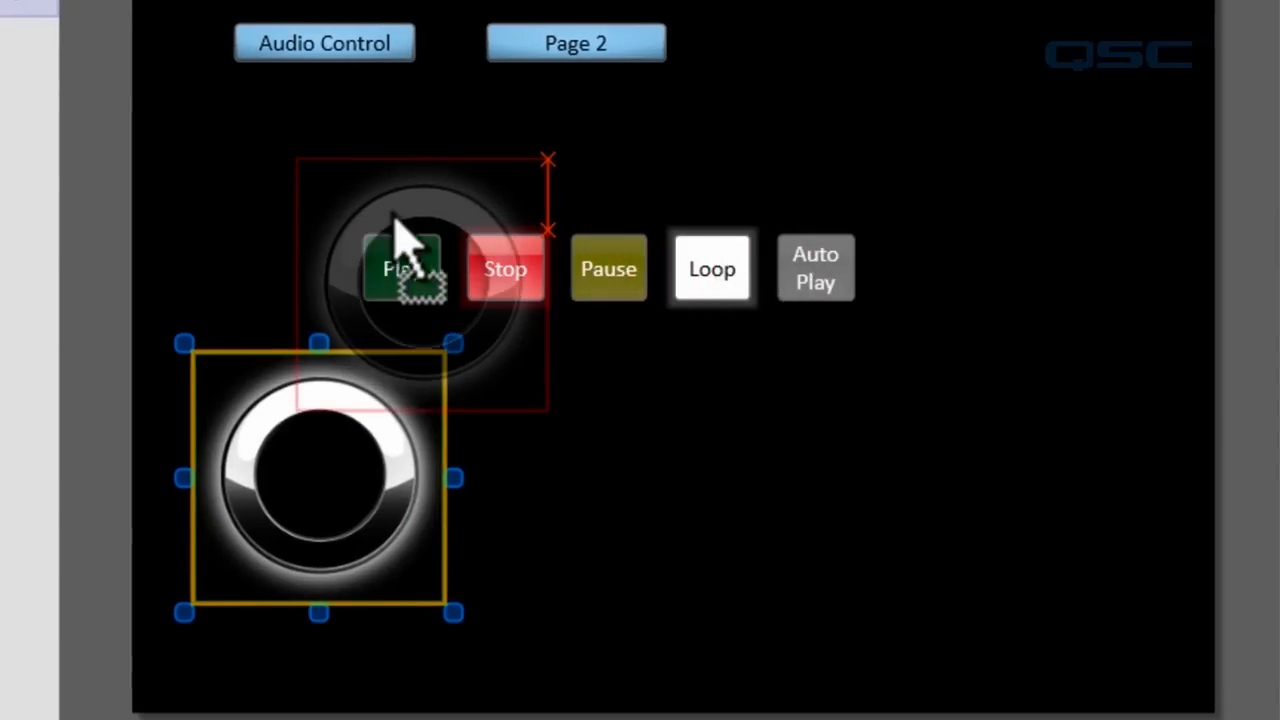
{"action": "left_click_drag", "start_coordinate": [320, 478], "coordinate": [484, 472]}
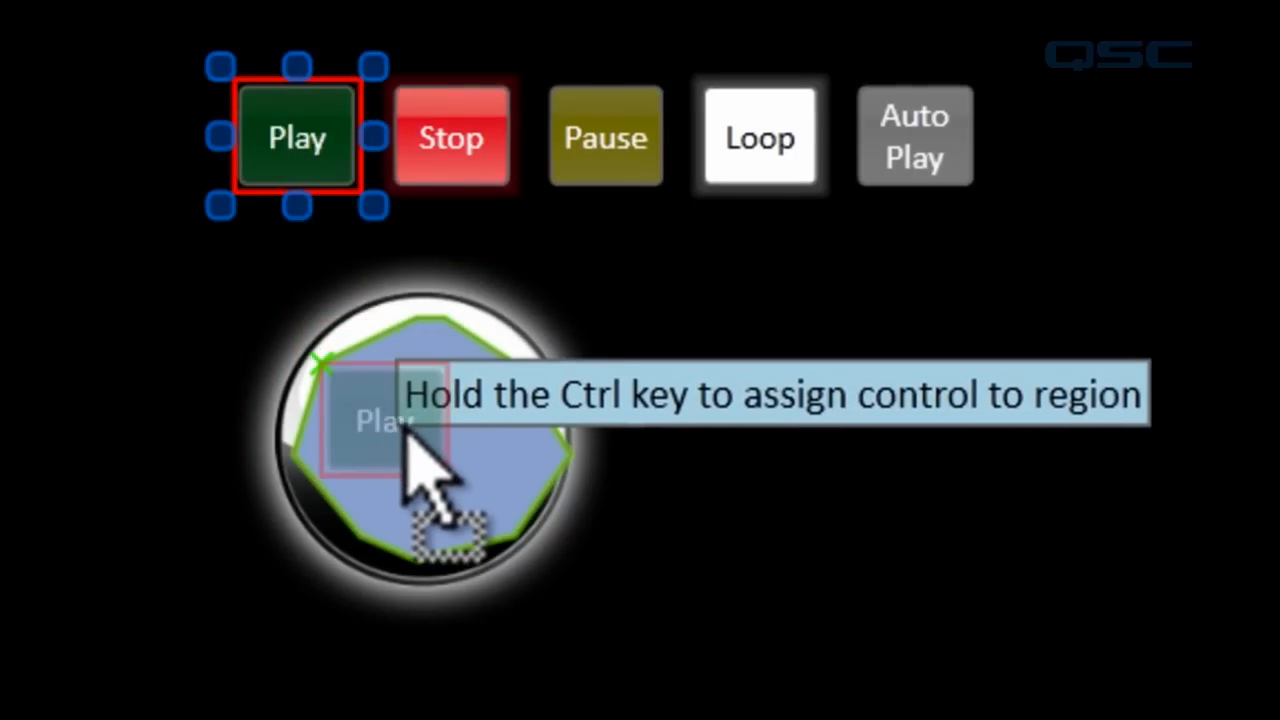
Assign the Play control to the polygon region over the round button
{"action": "key", "text": "ctrl"}
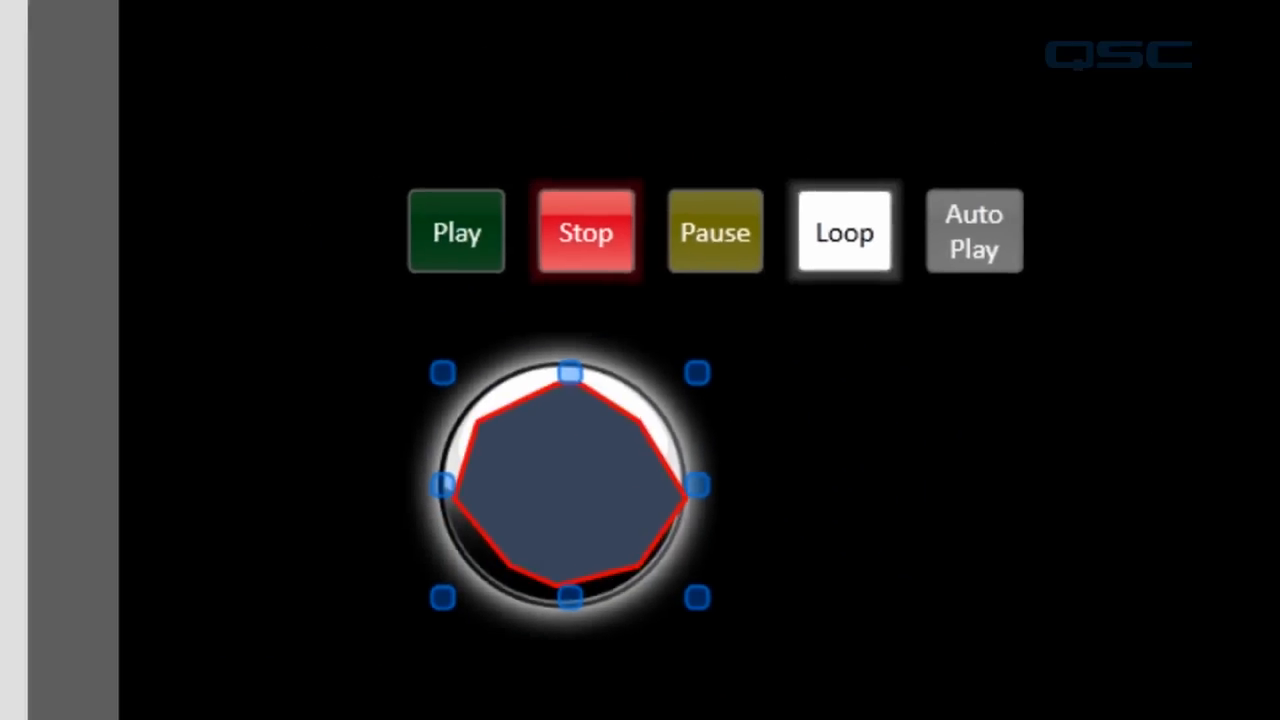
{"action": "left_click", "coordinate": [284, 36]}
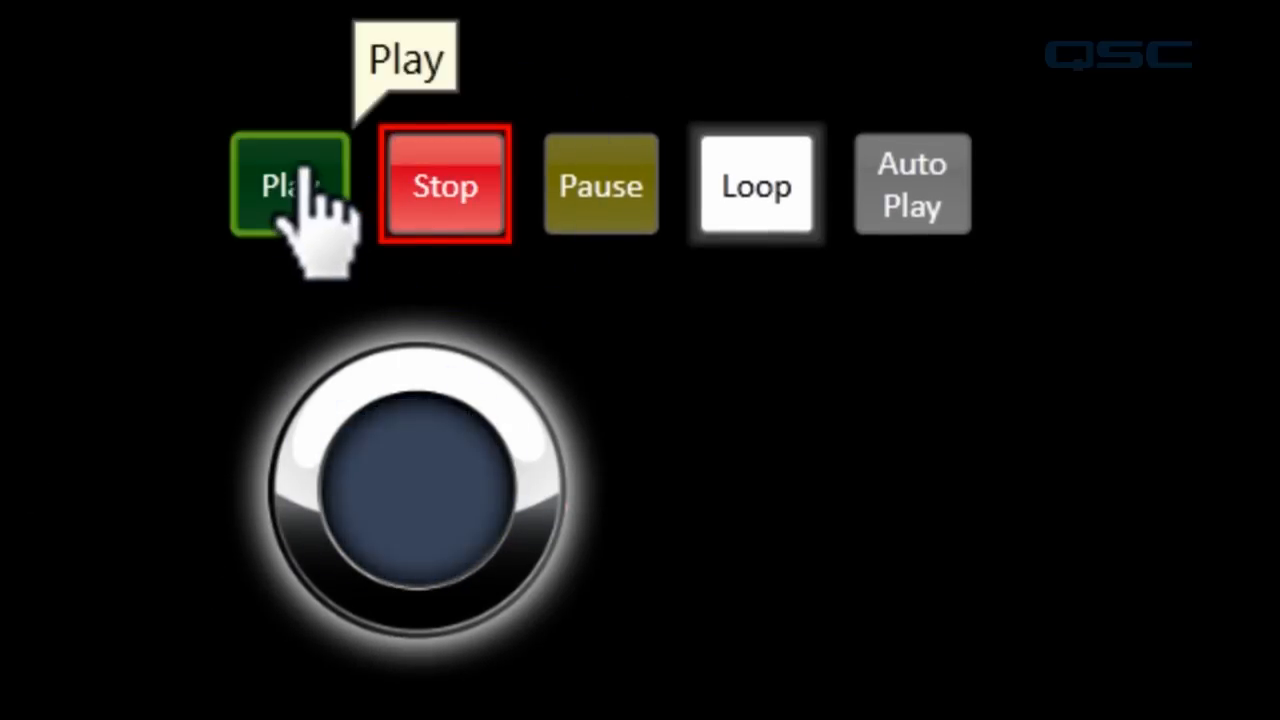
{"action": "mouse_move", "coordinate": [40, 76]}
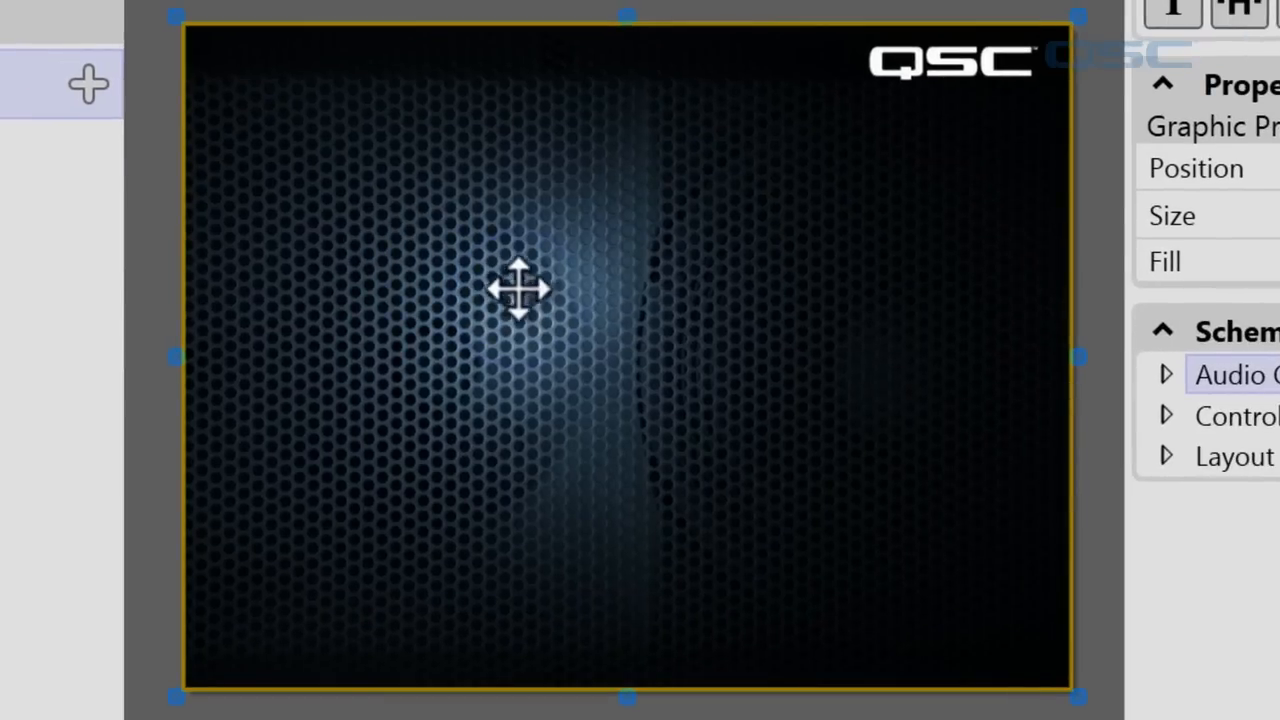
Send the hex-pattern background behind the page controls
{"action": "left_click", "coordinate": [252, 48]}
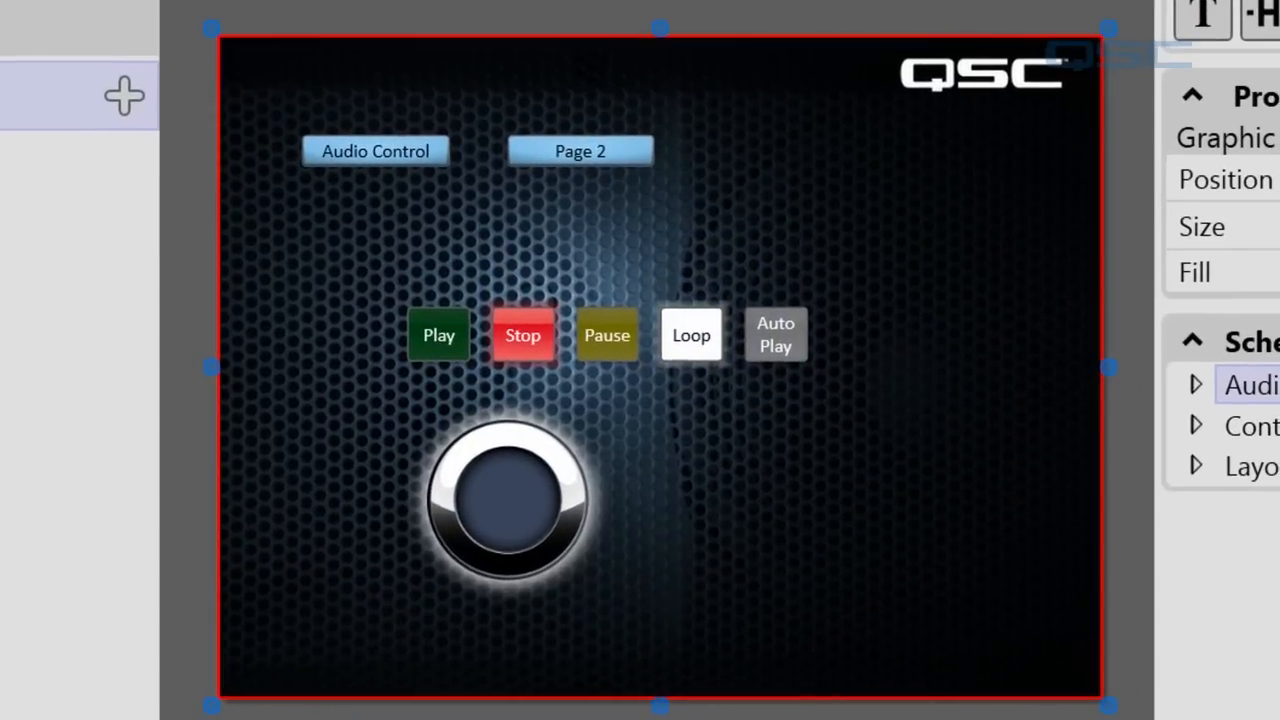
Stack Play at the top and Auto Play below Loop in a left-hand column along the vertical guide
{"action": "left_click", "coordinate": [376, 152]}
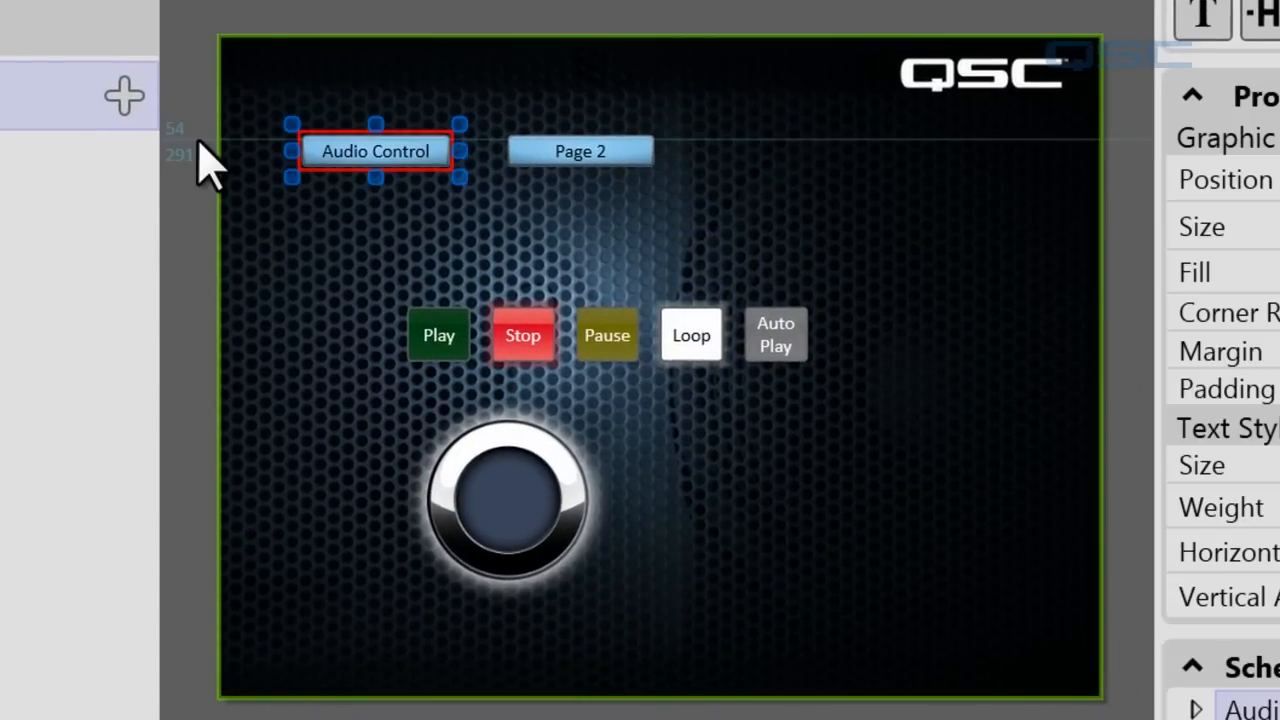
{"action": "mouse_move", "coordinate": [316, 24]}
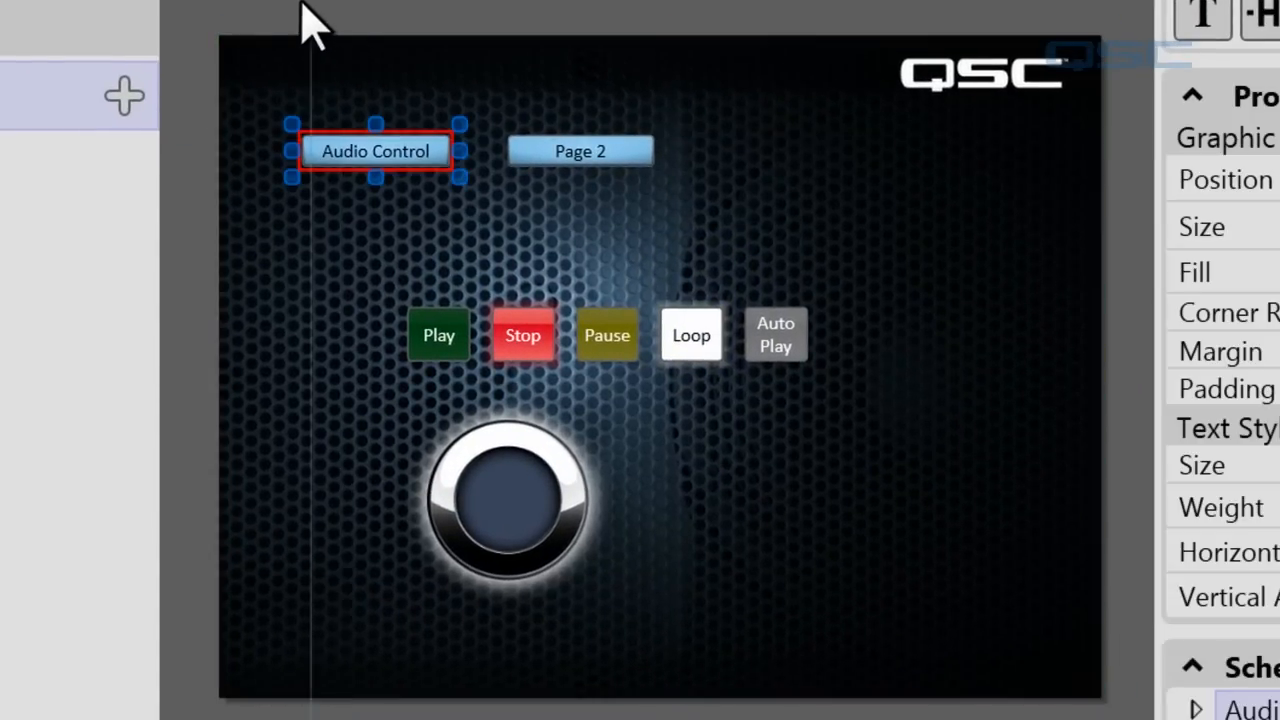
{"action": "mouse_move", "coordinate": [180, 180]}
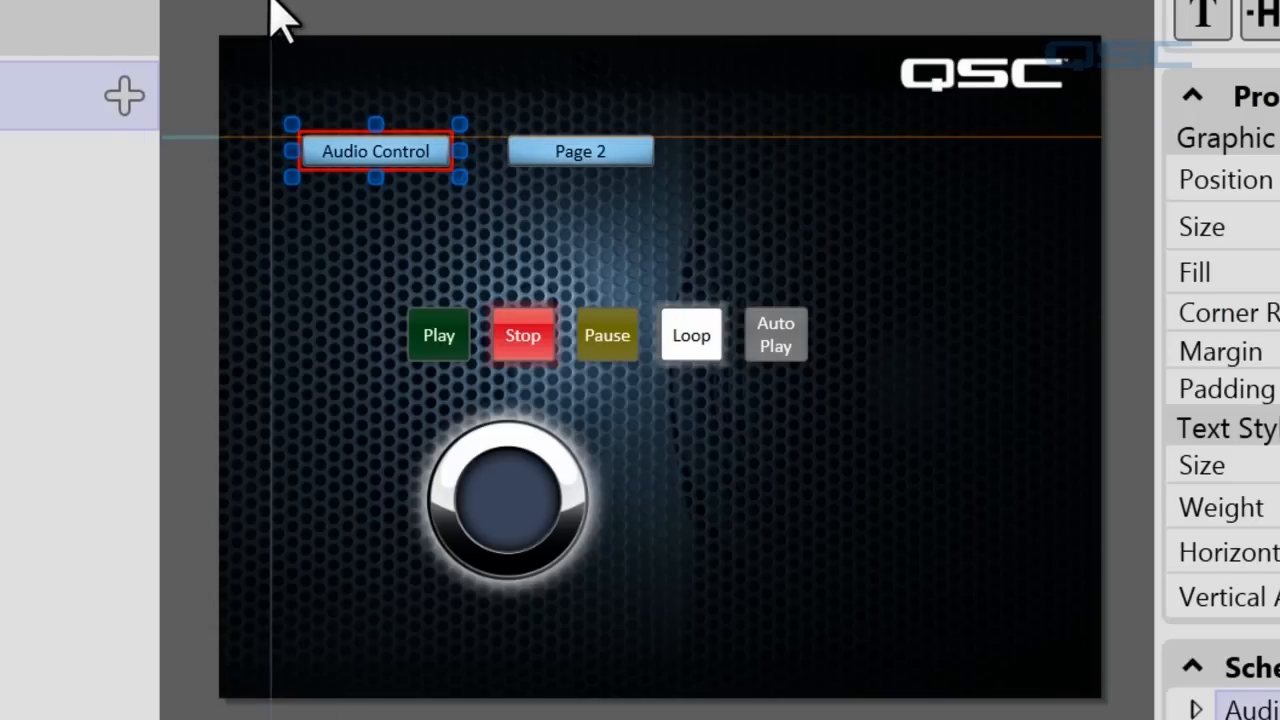
{"action": "mouse_move", "coordinate": [260, 44]}
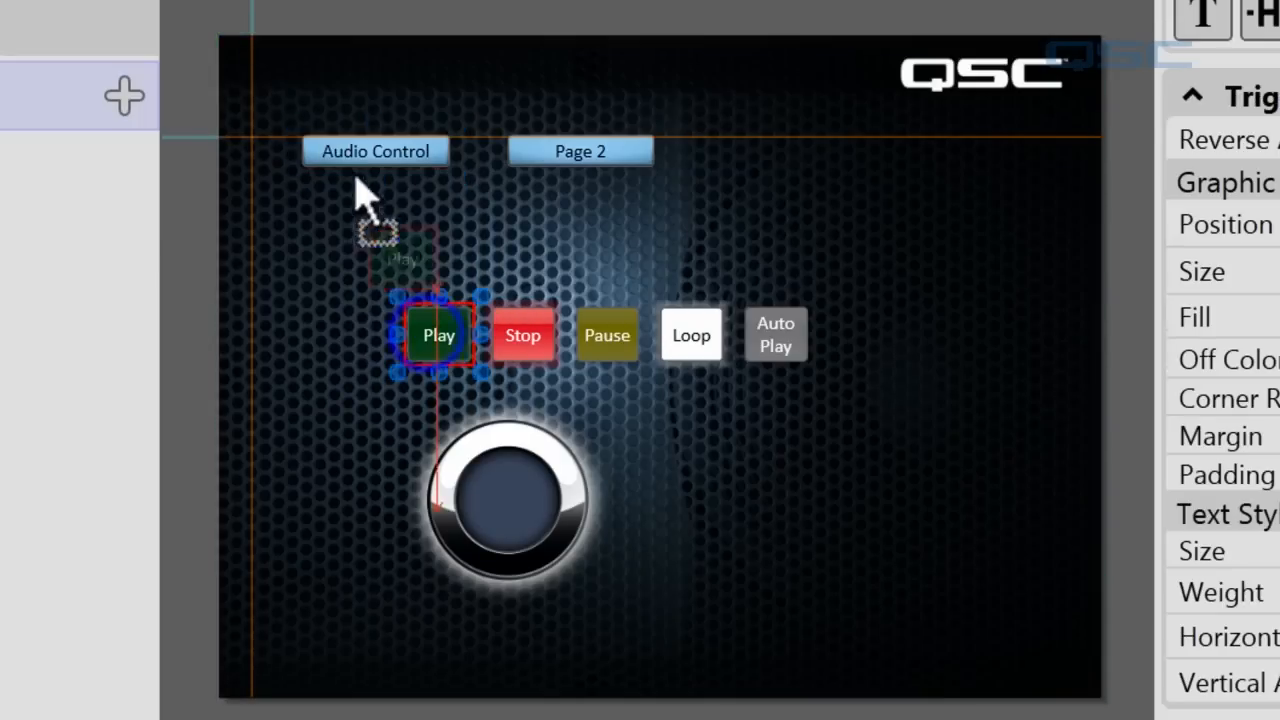
{"action": "left_click_drag", "start_coordinate": [438, 334], "coordinate": [284, 228]}
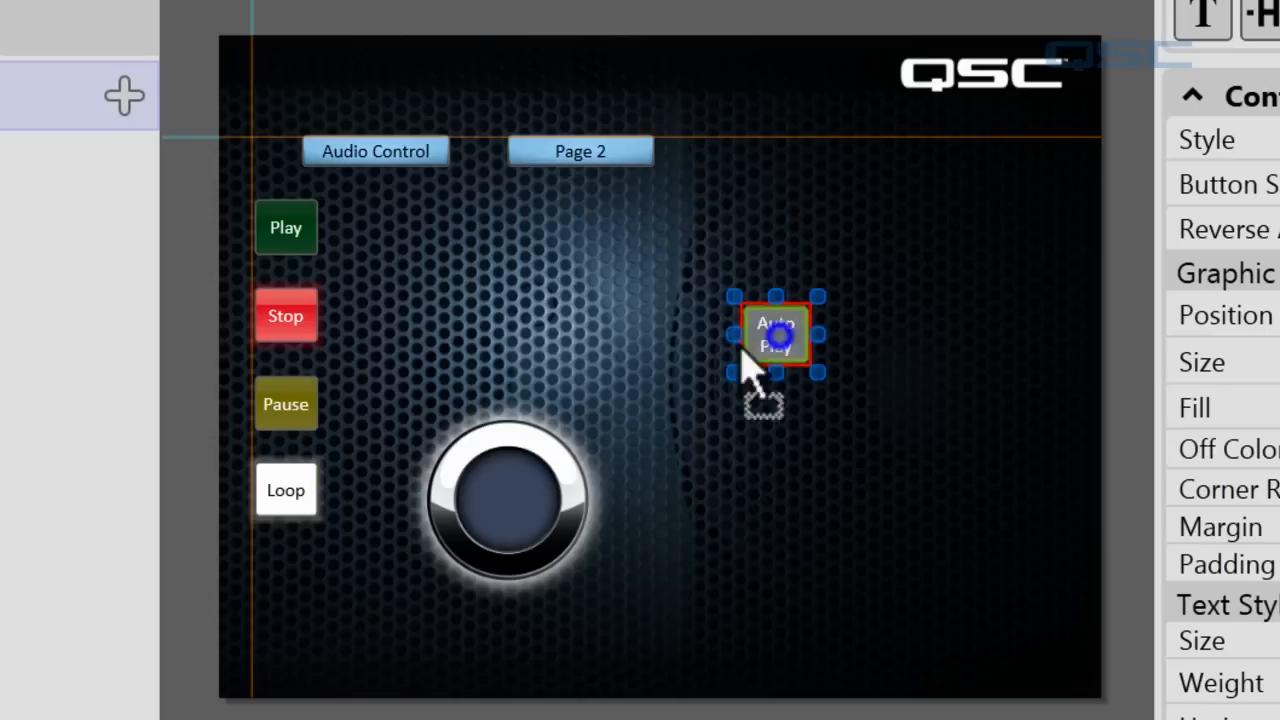
{"action": "left_click_drag", "start_coordinate": [776, 336], "coordinate": [284, 576]}
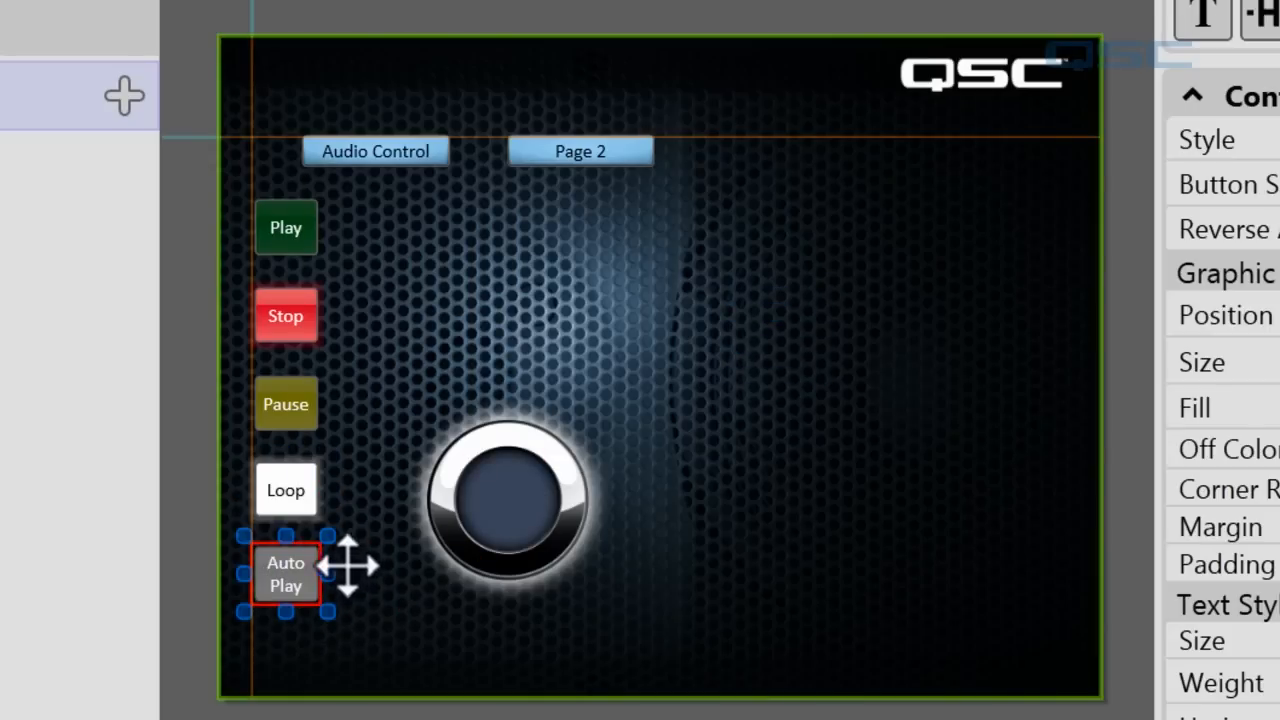
{"action": "mouse_move", "coordinate": [268, 148]}
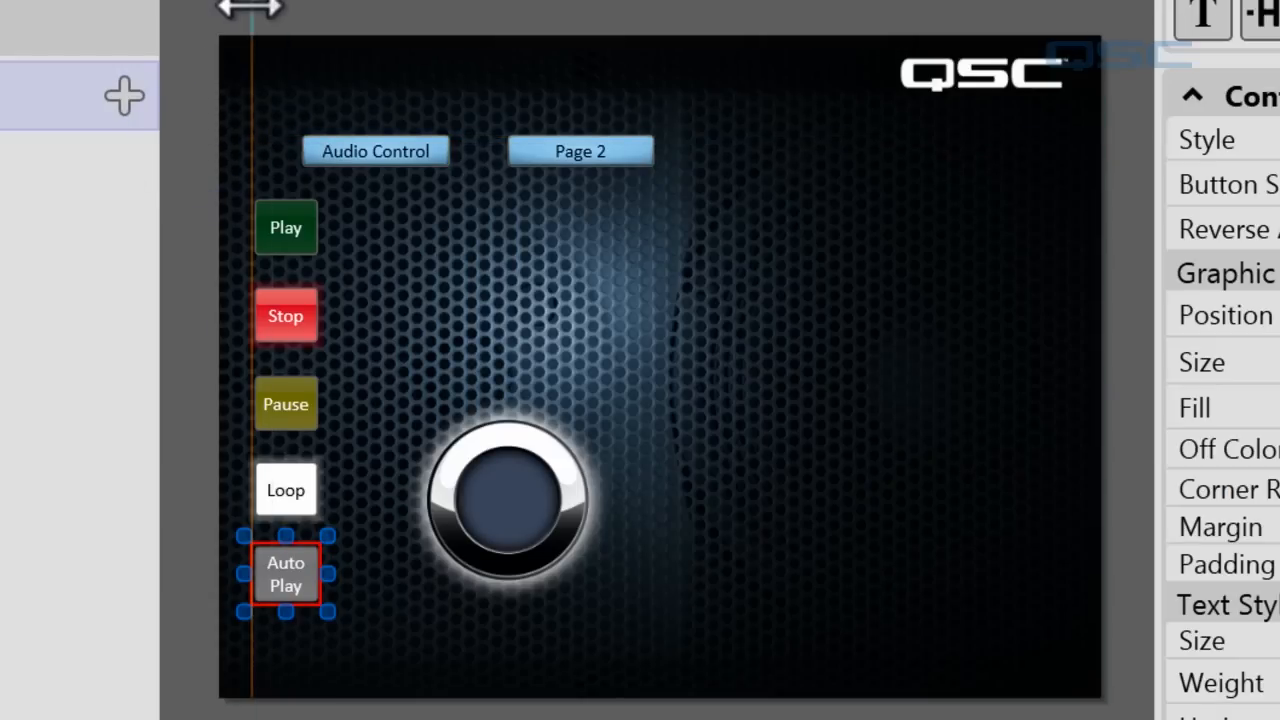
{"action": "mouse_move", "coordinate": [190, 44]}
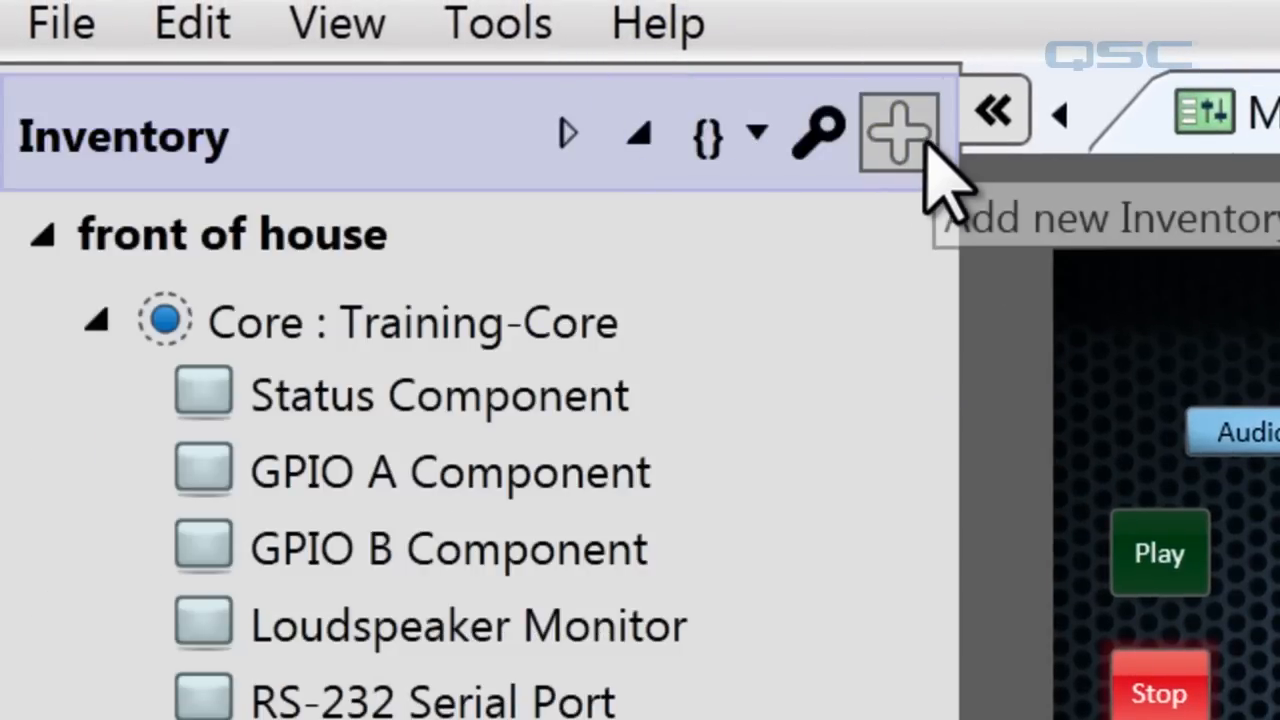
List the addable inventory devices and pick a category for the TSC-1 touch screen
{"action": "left_click", "coordinate": [896, 132]}
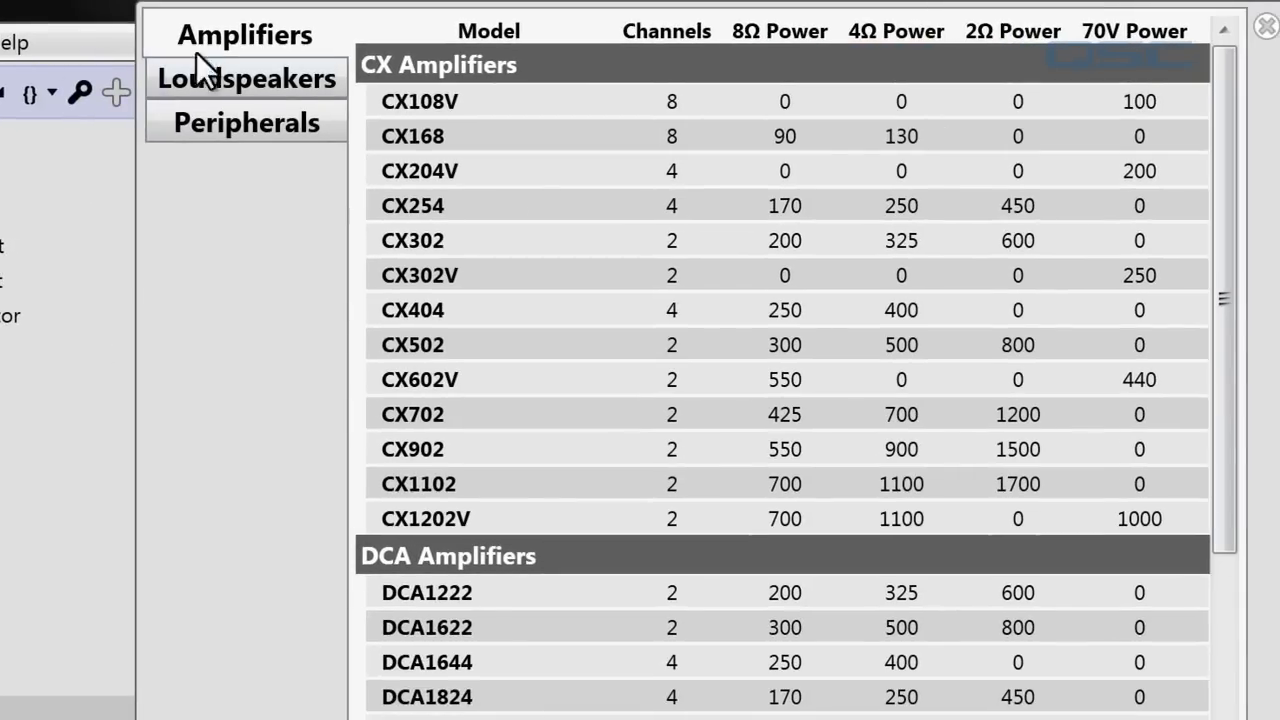
{"action": "left_click", "coordinate": [244, 122]}
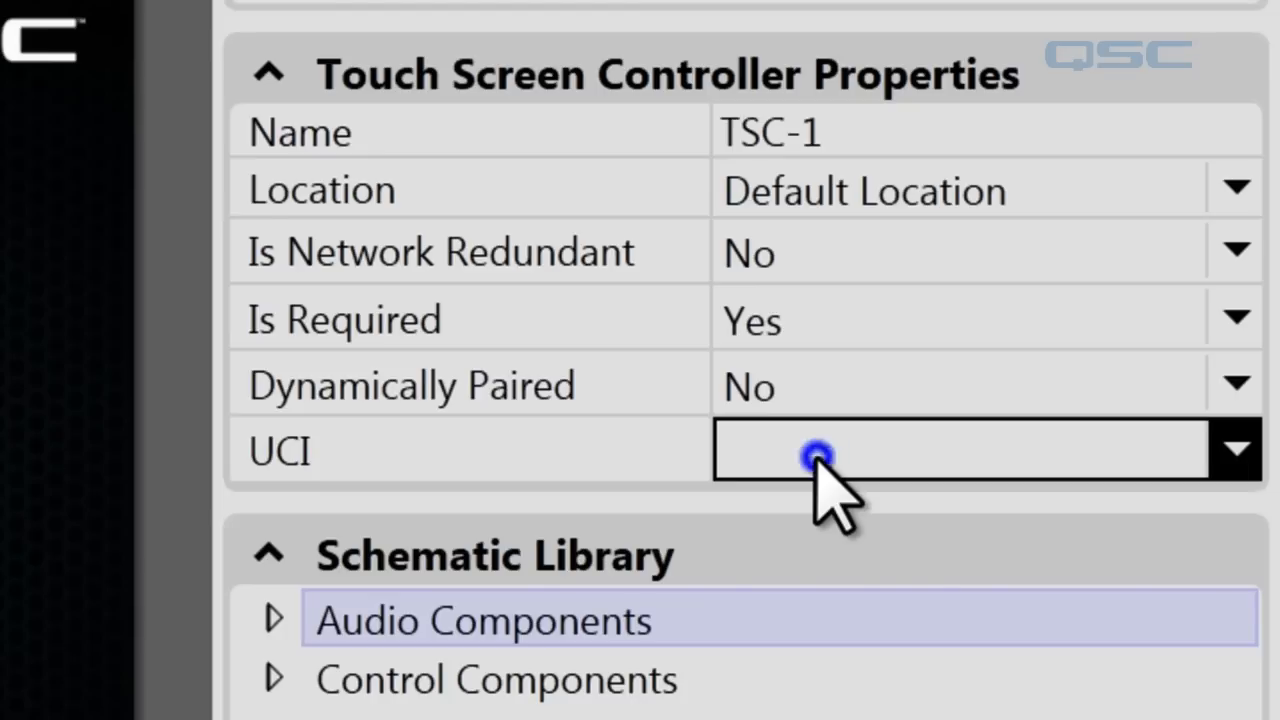
List the UCIs available for the TSC-1 controller
{"action": "left_click", "coordinate": [1236, 448]}
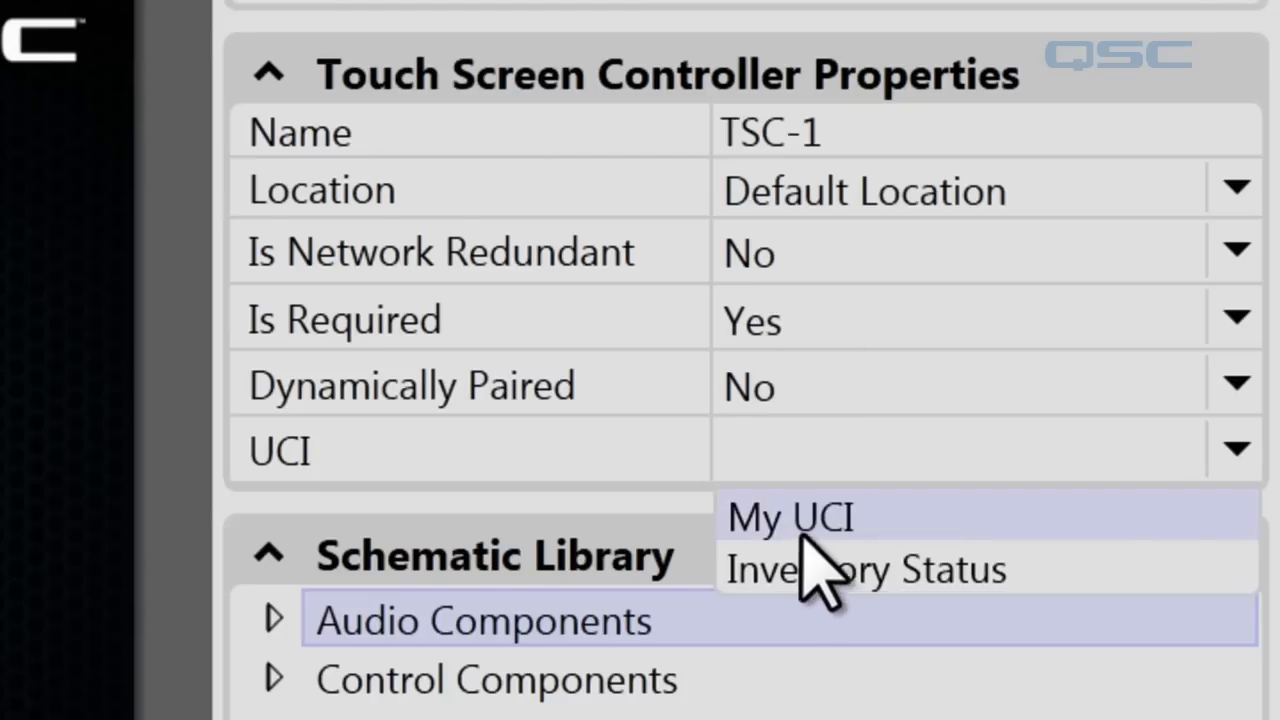